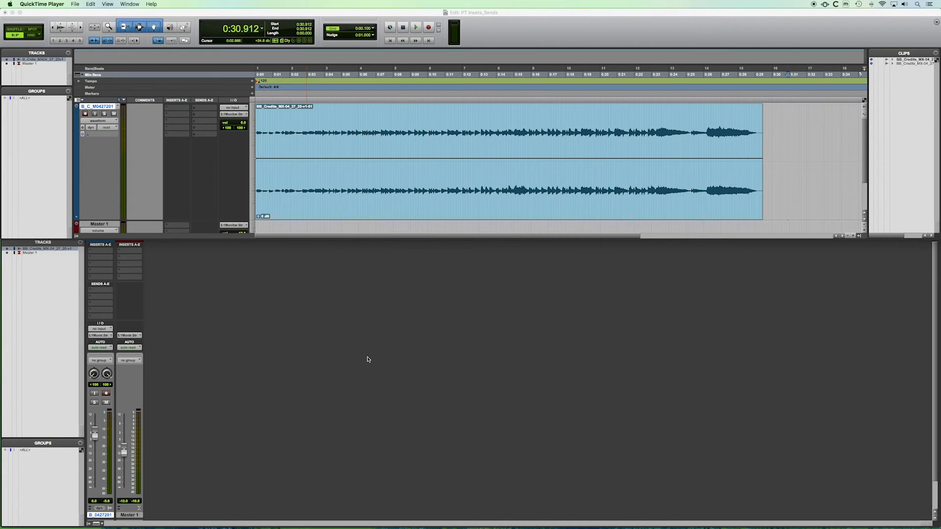
mouse_move(178, 329)
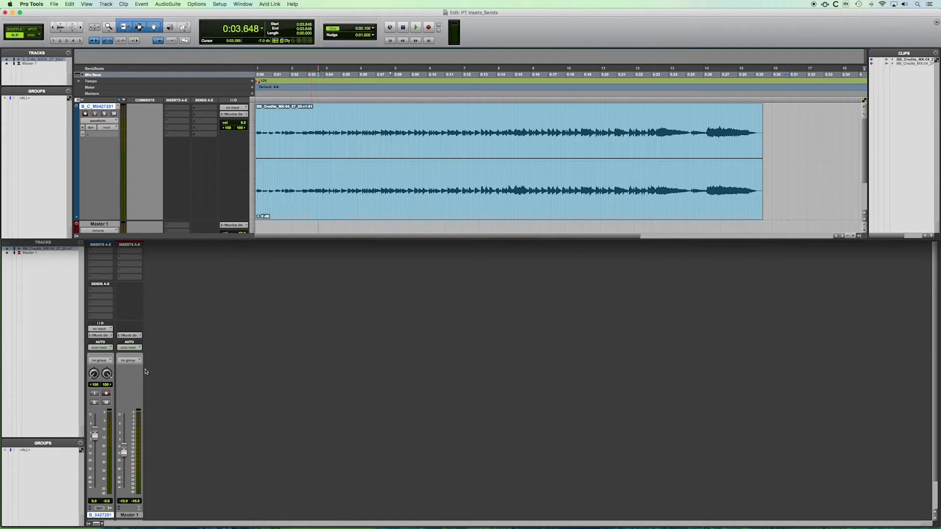
mouse_move(159, 359)
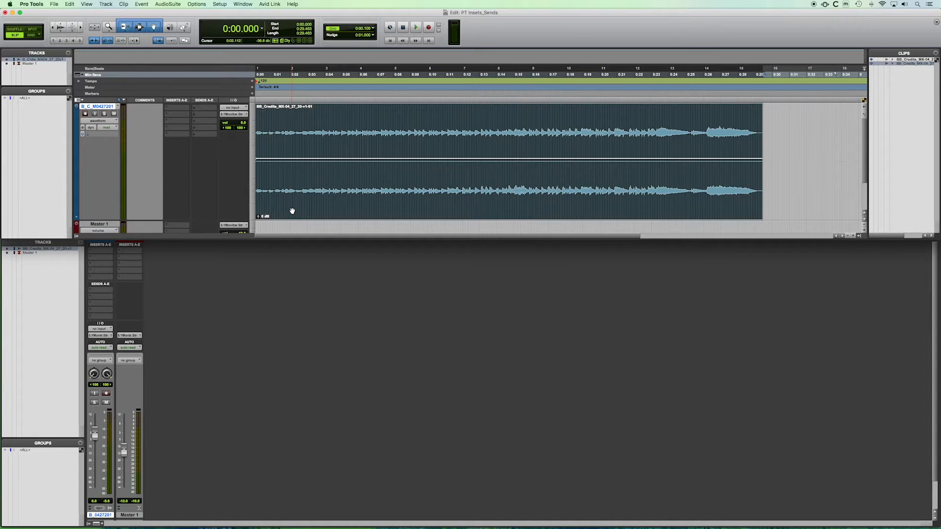
Step: Start transport playback of the selected music clip from the session start
left_click(423, 28)
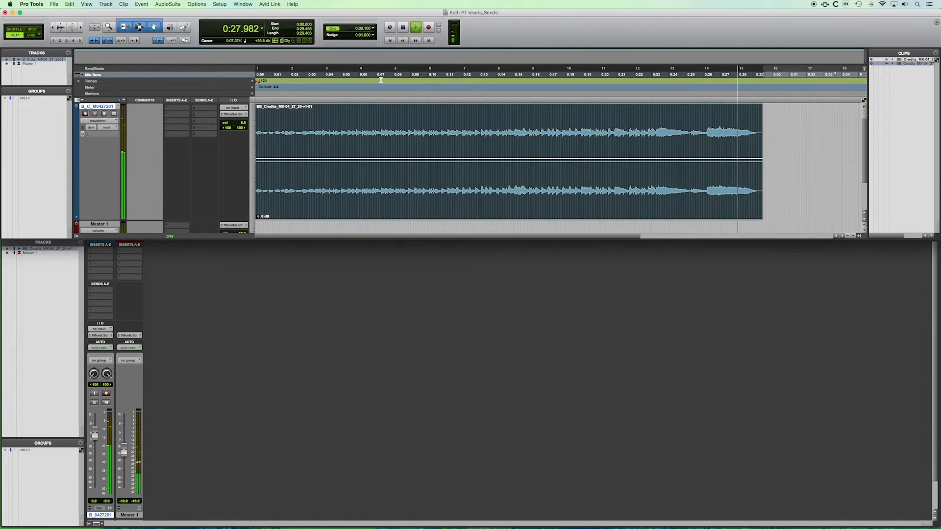
Step: Stop playback at around 30 seconds using the transport Stop button
left_click(406, 26)
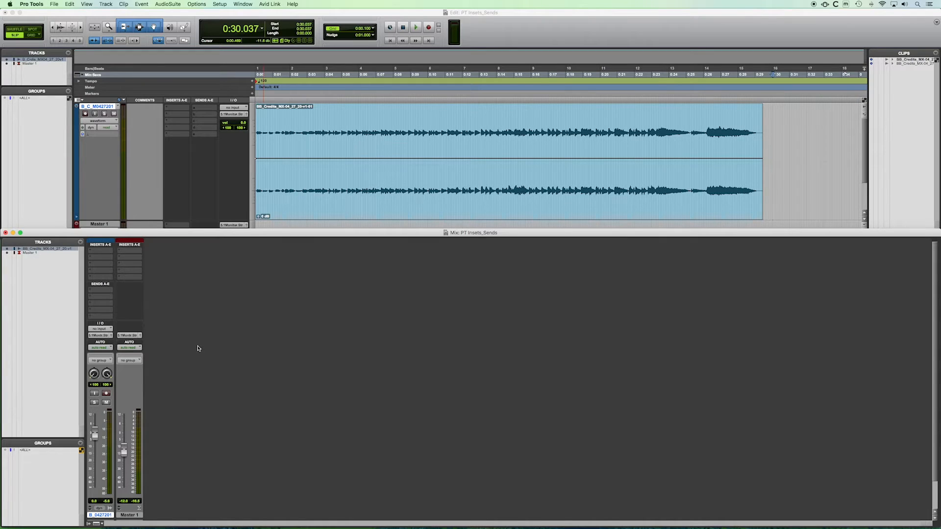
mouse_move(101, 290)
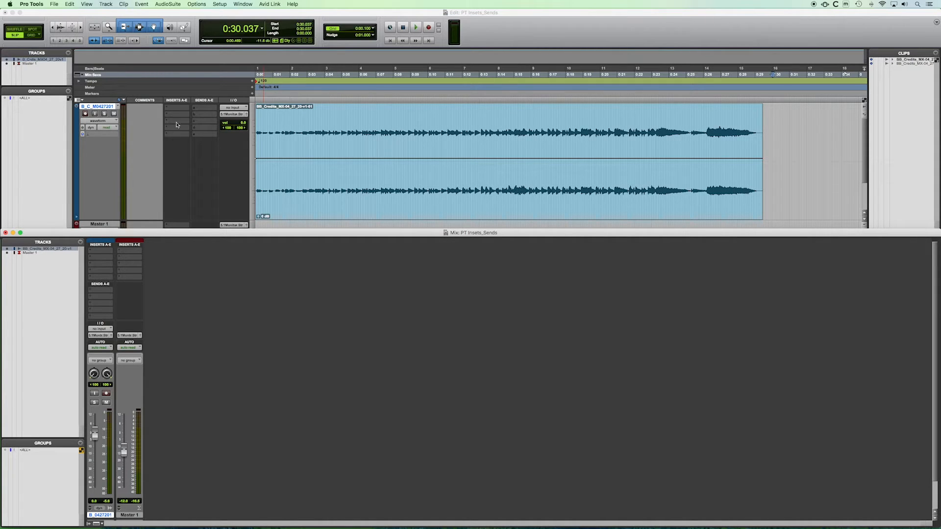
mouse_move(169, 148)
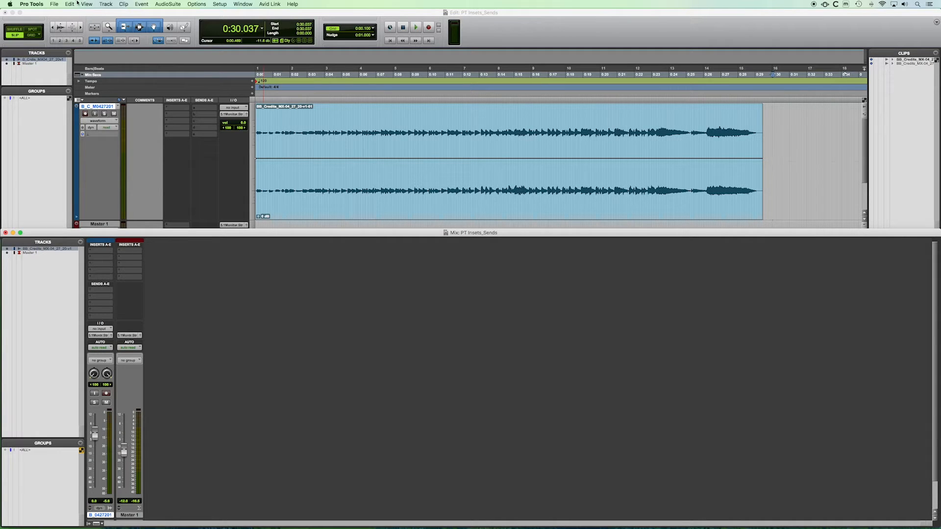
left_click(85, 4)
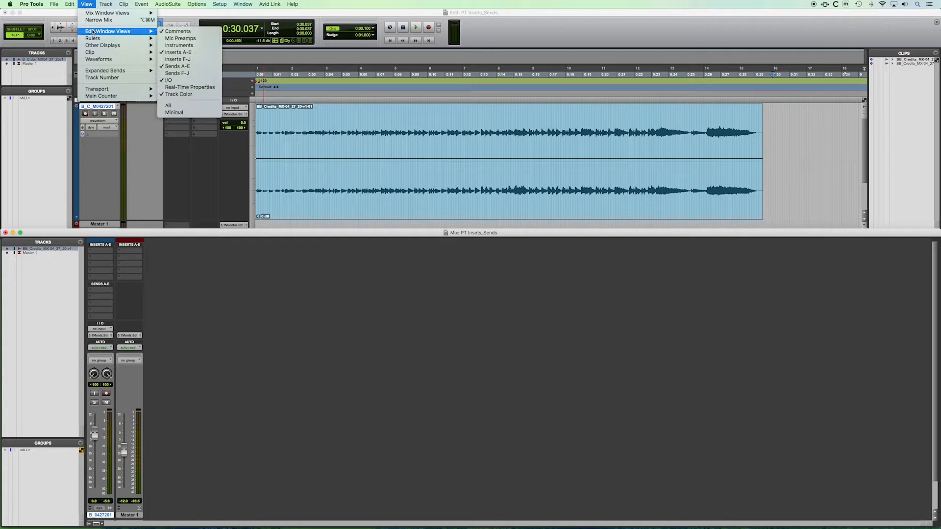
mouse_move(177, 58)
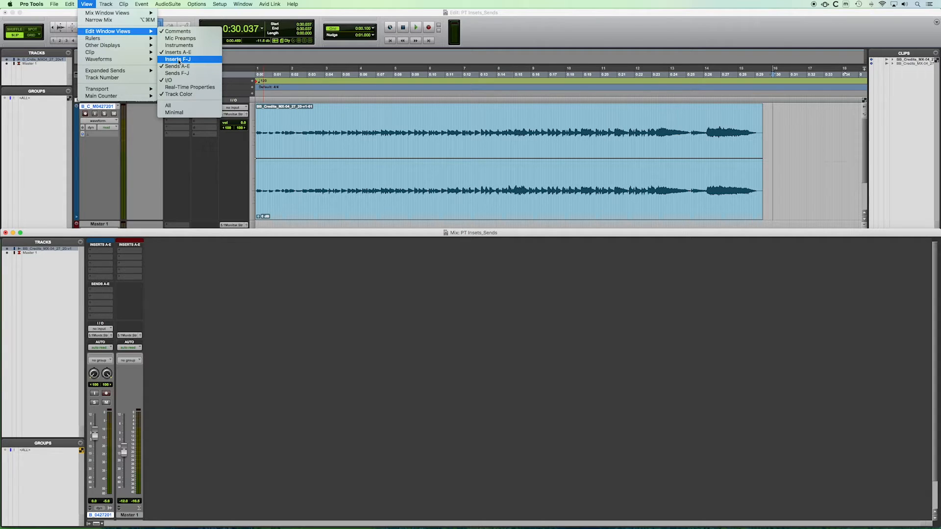
mouse_move(177, 73)
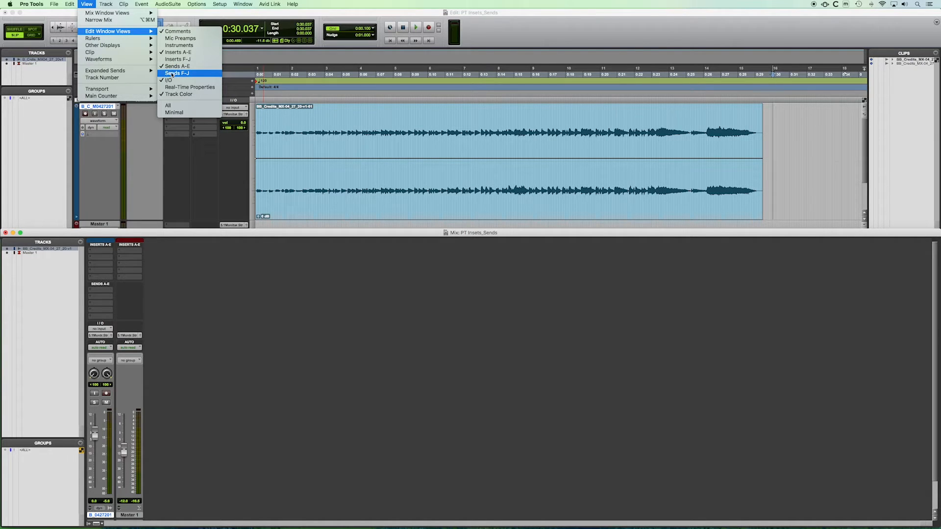
mouse_move(178, 59)
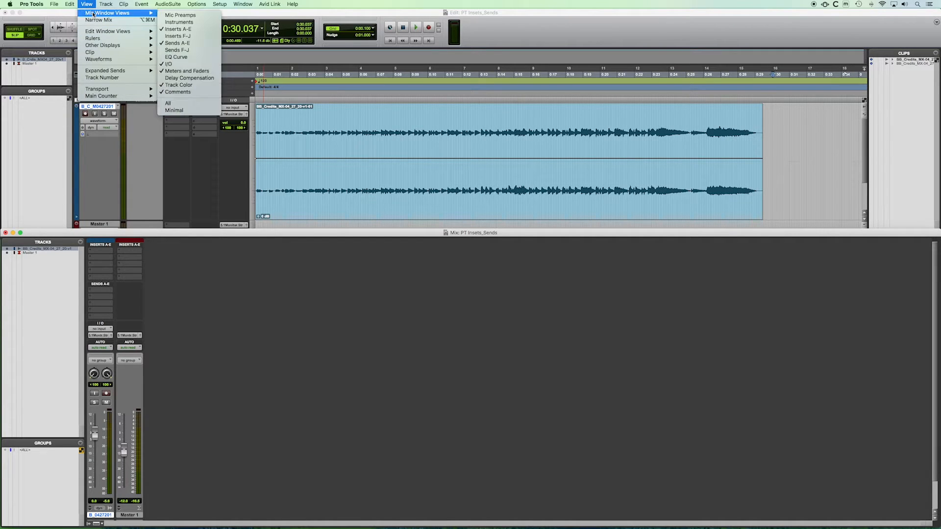
mouse_move(181, 35)
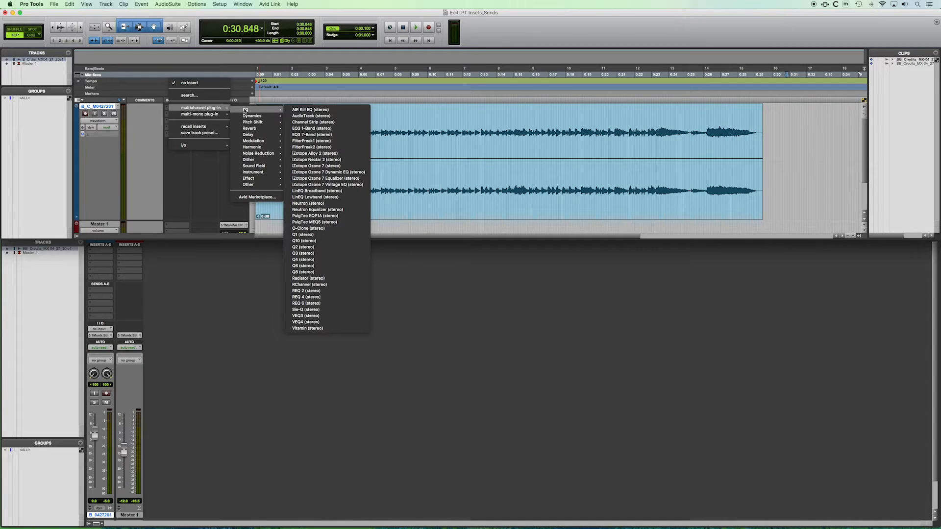
mouse_move(304, 241)
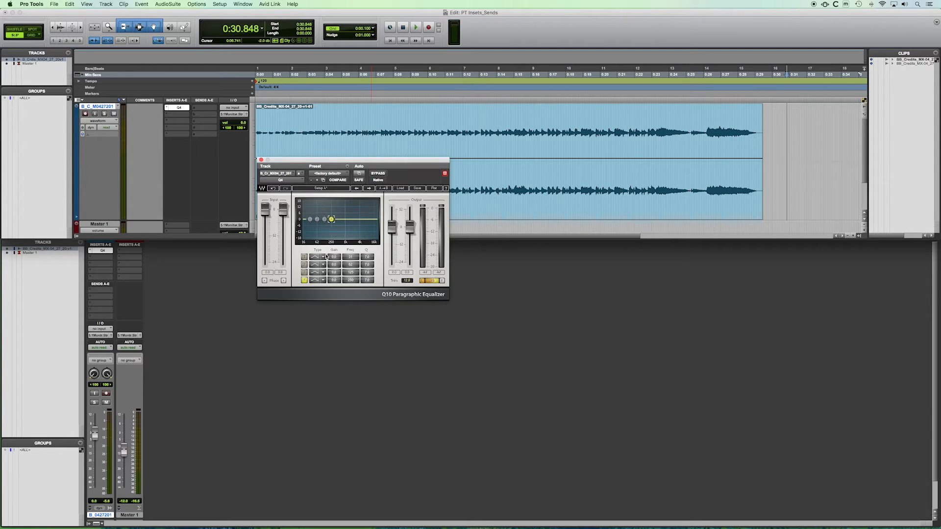
left_click(314, 280)
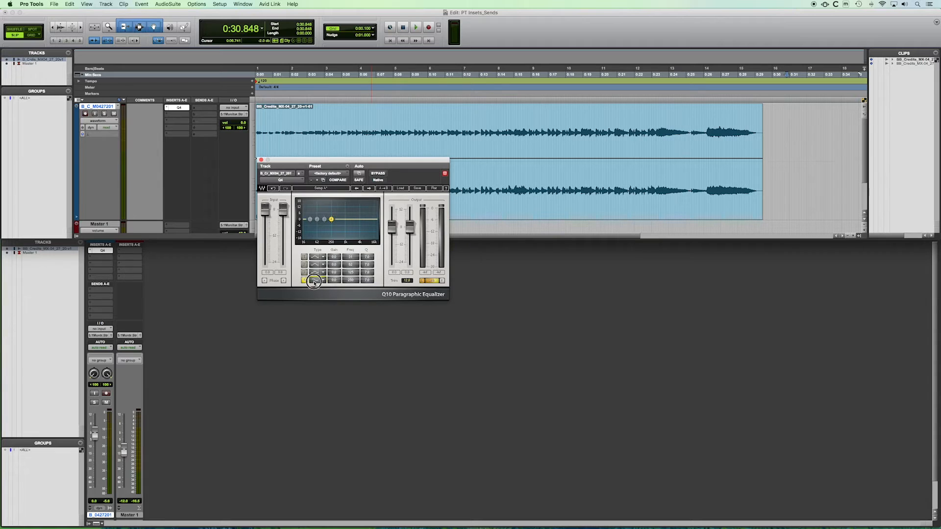
left_click(314, 279)
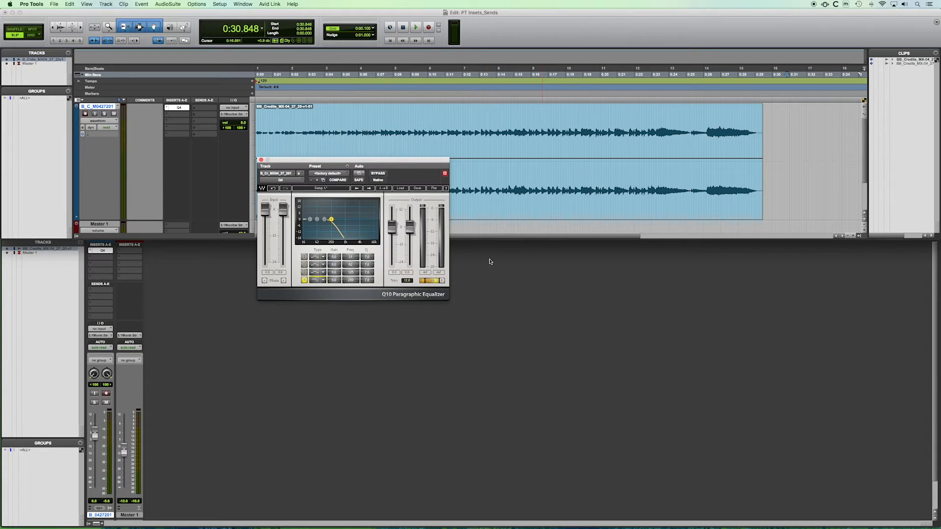
mouse_move(399, 219)
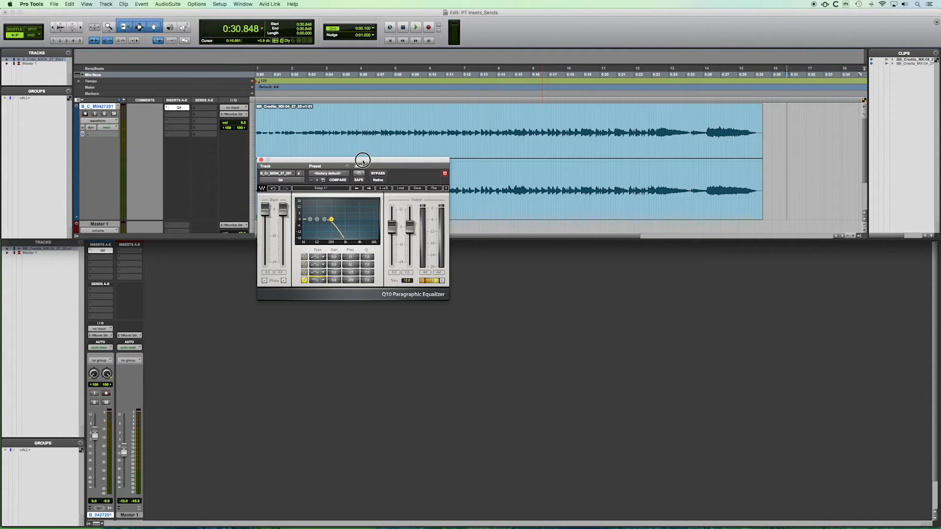
left_click_drag(363, 160, 360, 163)
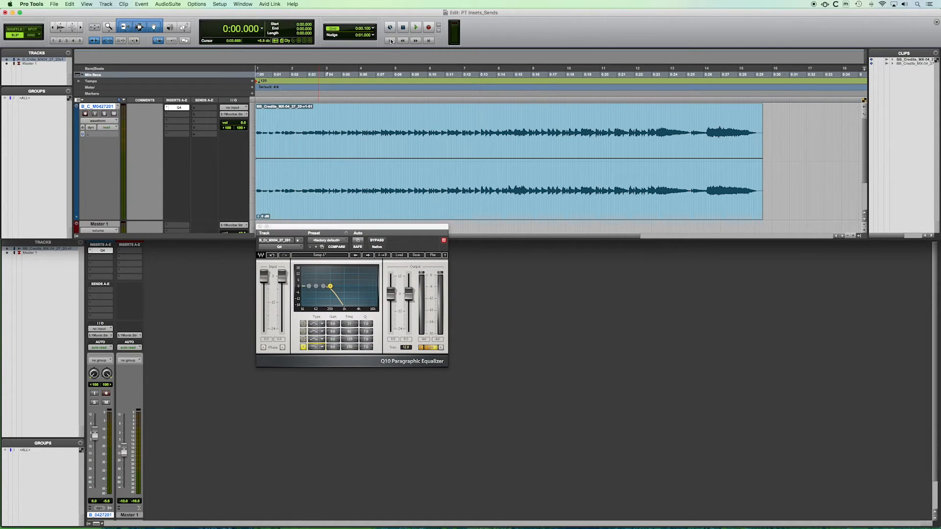
left_click(422, 29)
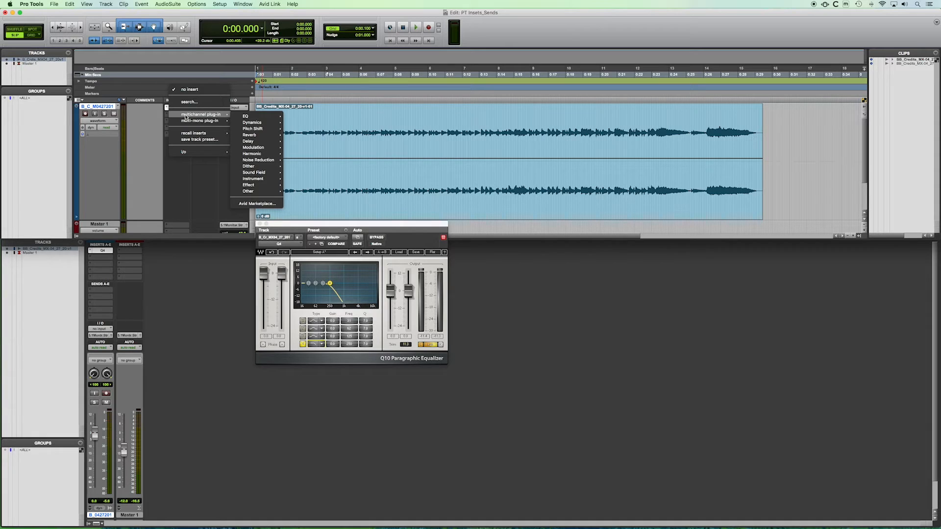
mouse_move(201, 121)
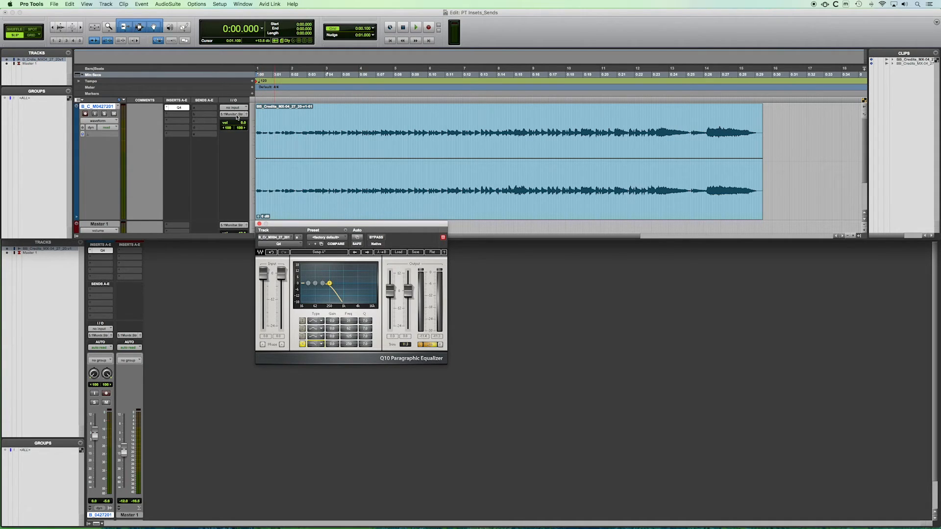
Step: Insert the stereo H-Delay plug-in on Insert B of the music track
left_click(176, 107)
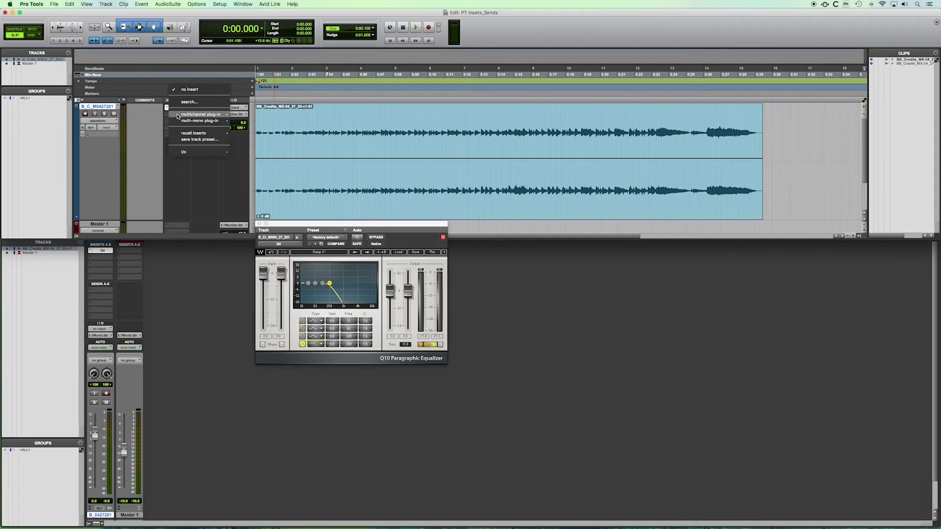
mouse_move(200, 114)
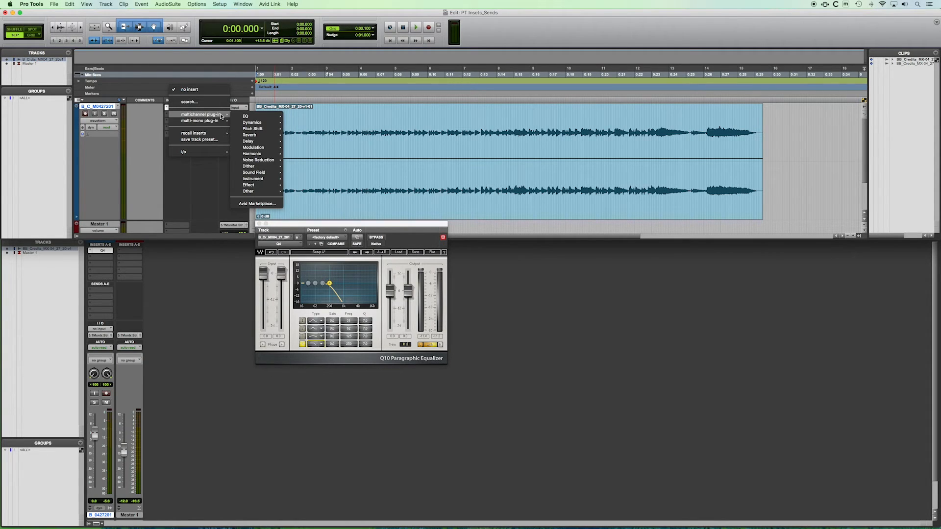
mouse_move(248, 142)
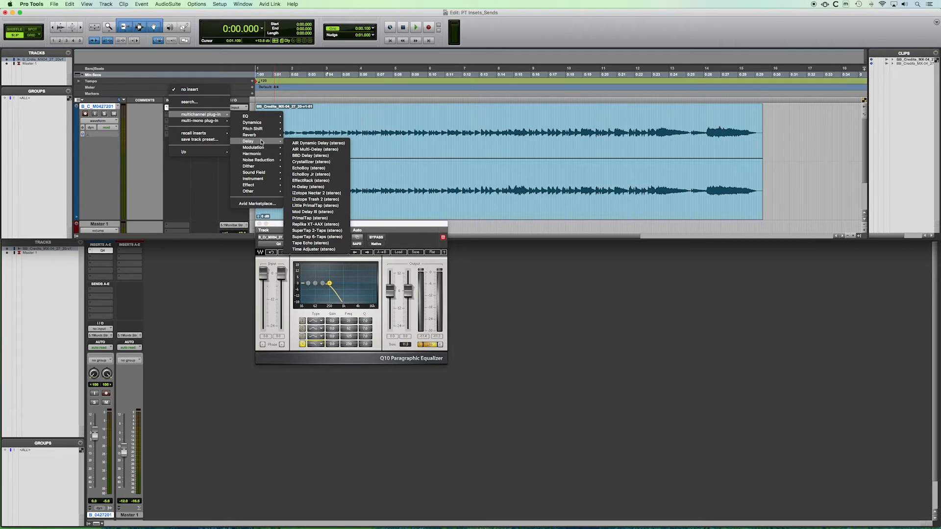
left_click(306, 186)
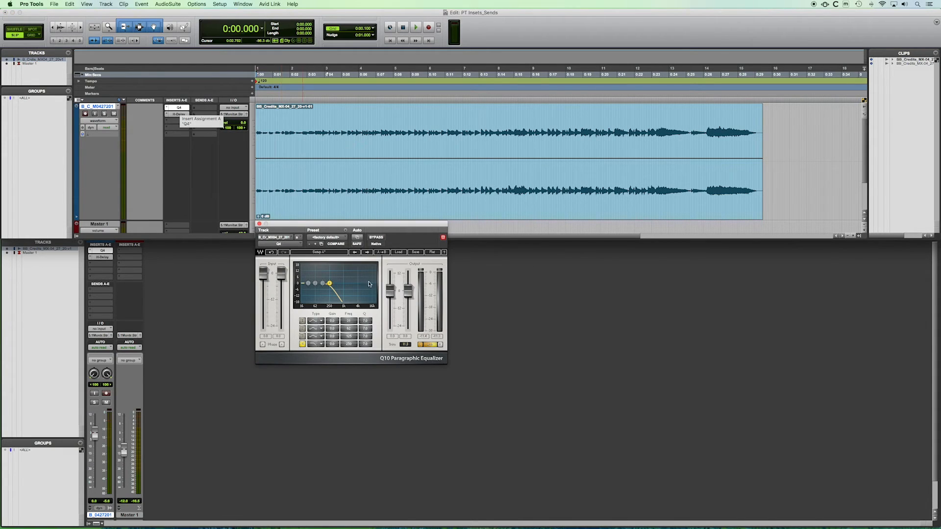
Step: Drag the Q10 EQ band to a higher frequency, then bring up the H-Delay window
left_click_drag(329, 283, 332, 283)
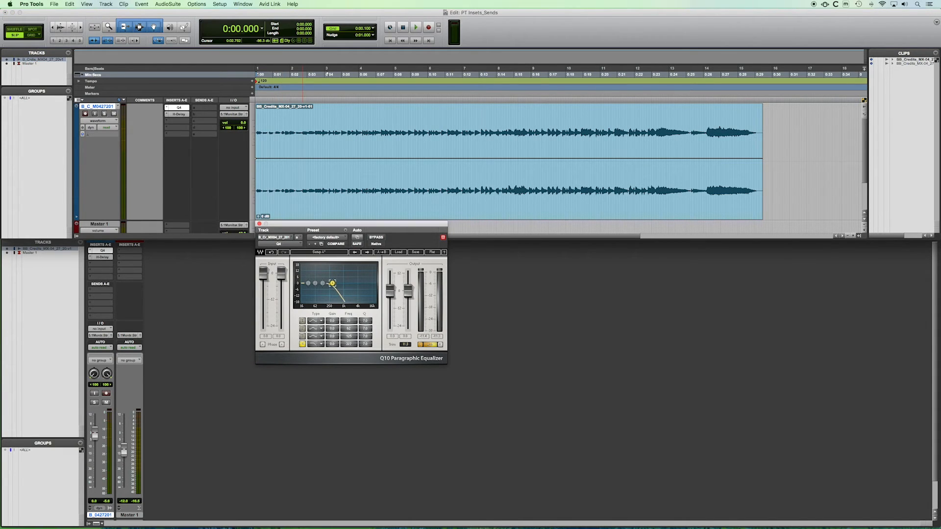
left_click_drag(332, 283, 341, 282)
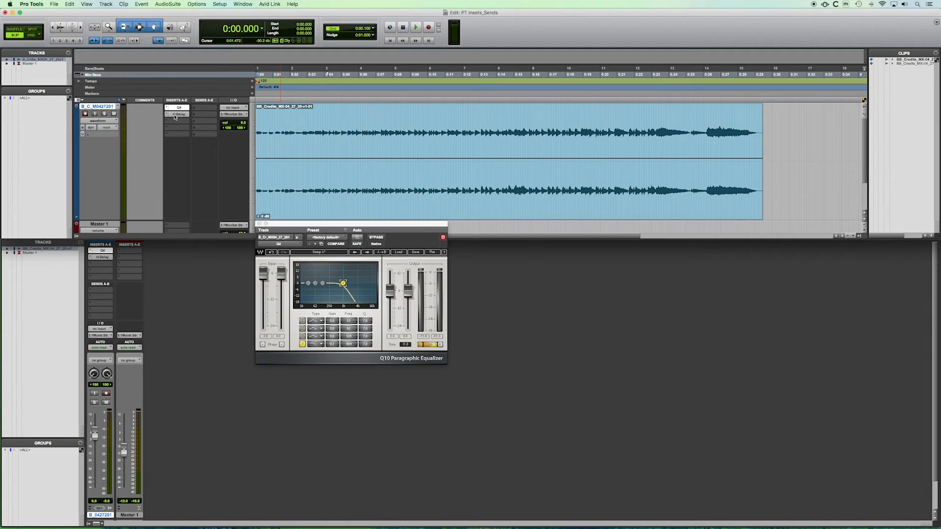
left_click(177, 114)
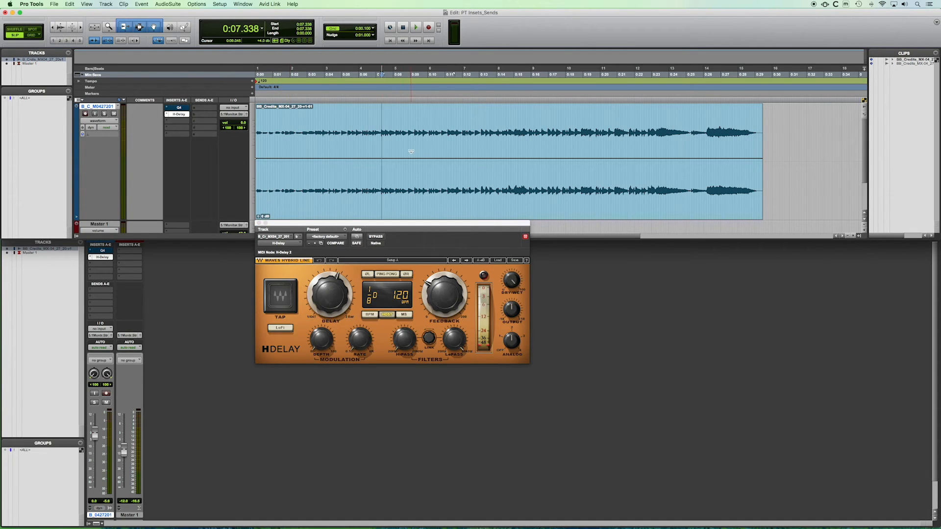
left_click(414, 27)
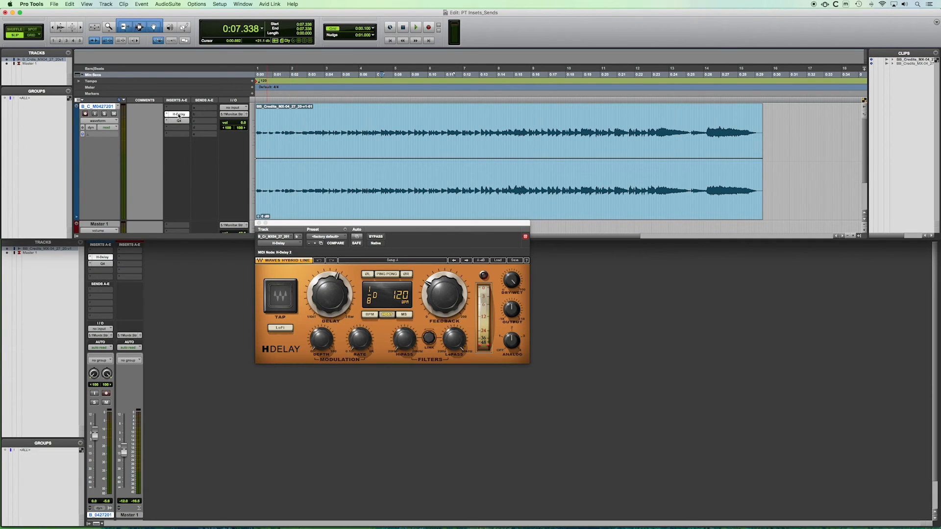
mouse_move(178, 120)
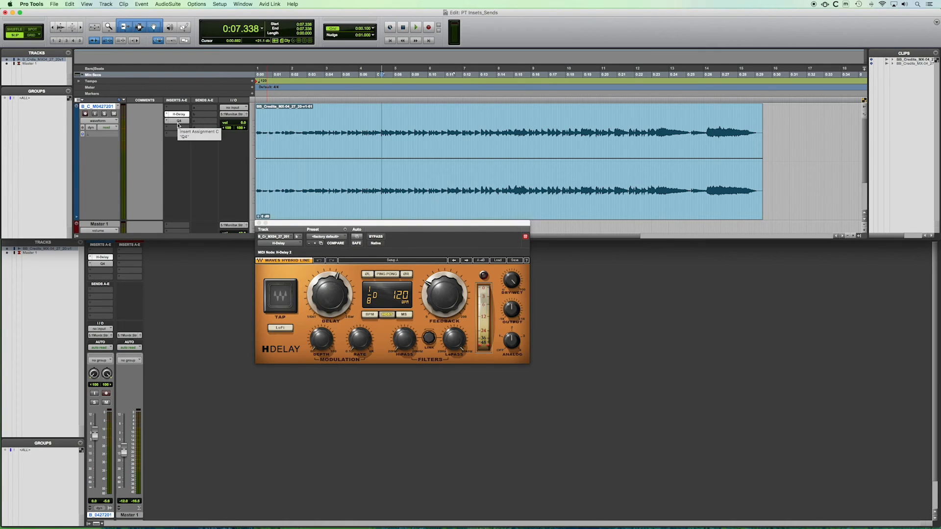
left_click(421, 28)
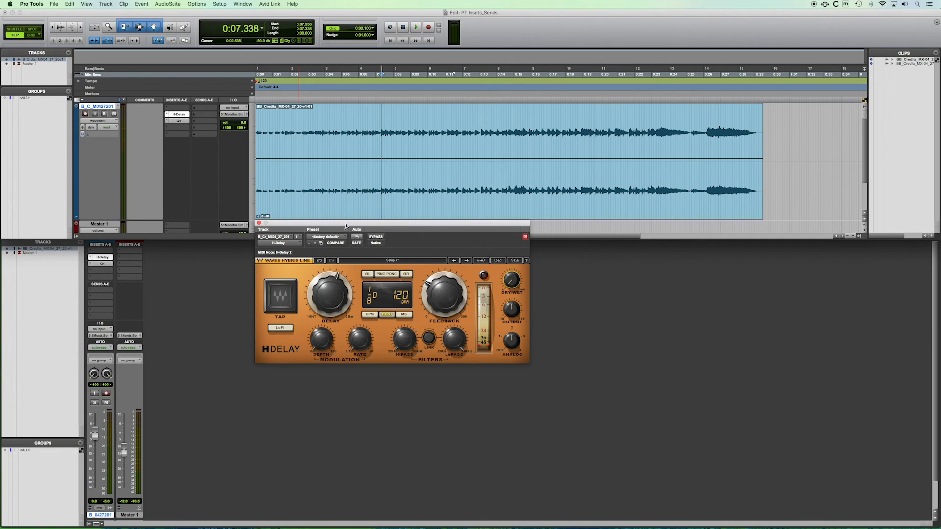
left_click(421, 31)
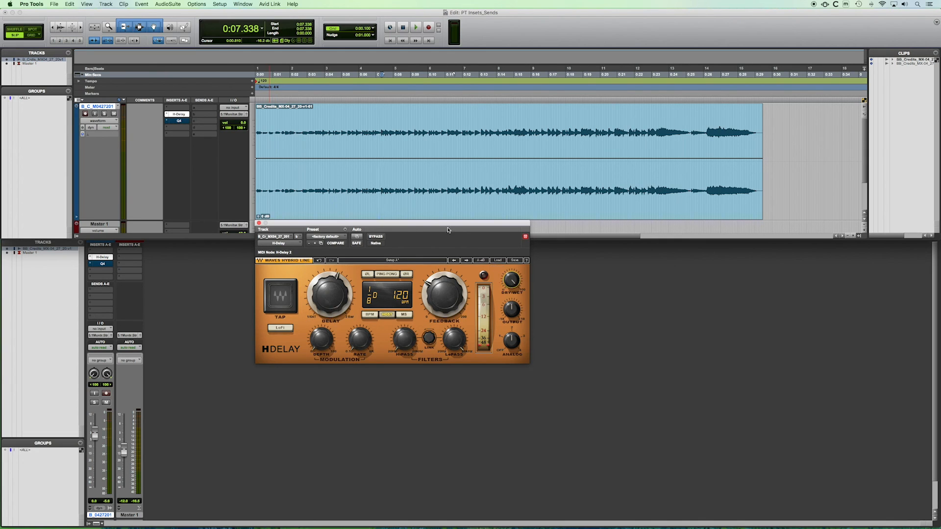
left_click(494, 184)
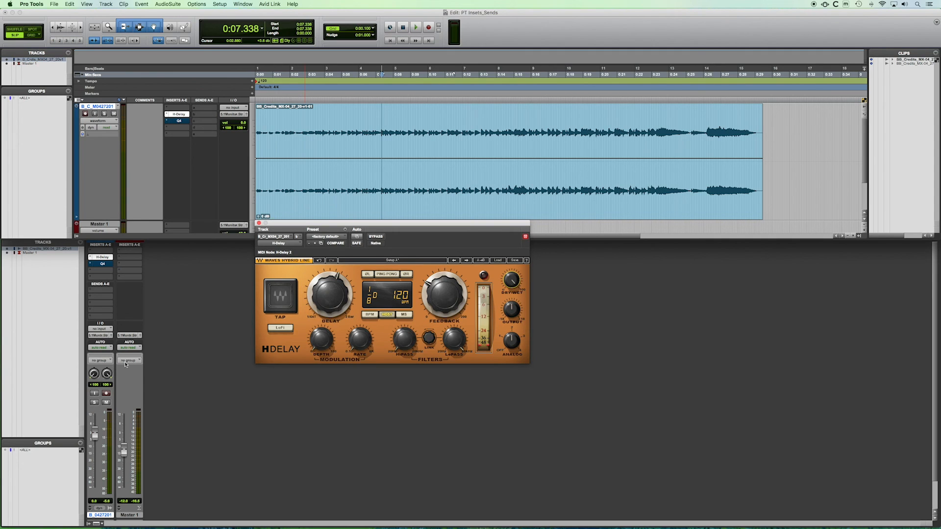
mouse_move(141, 423)
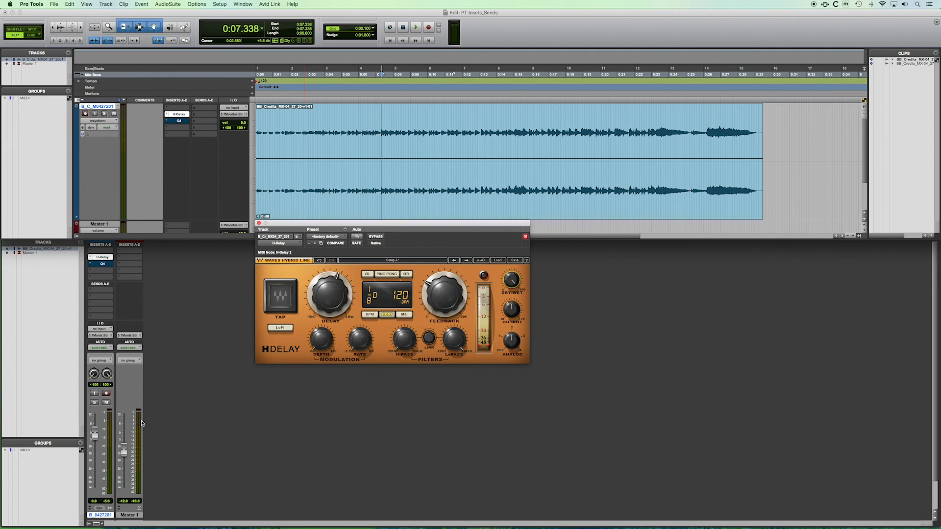